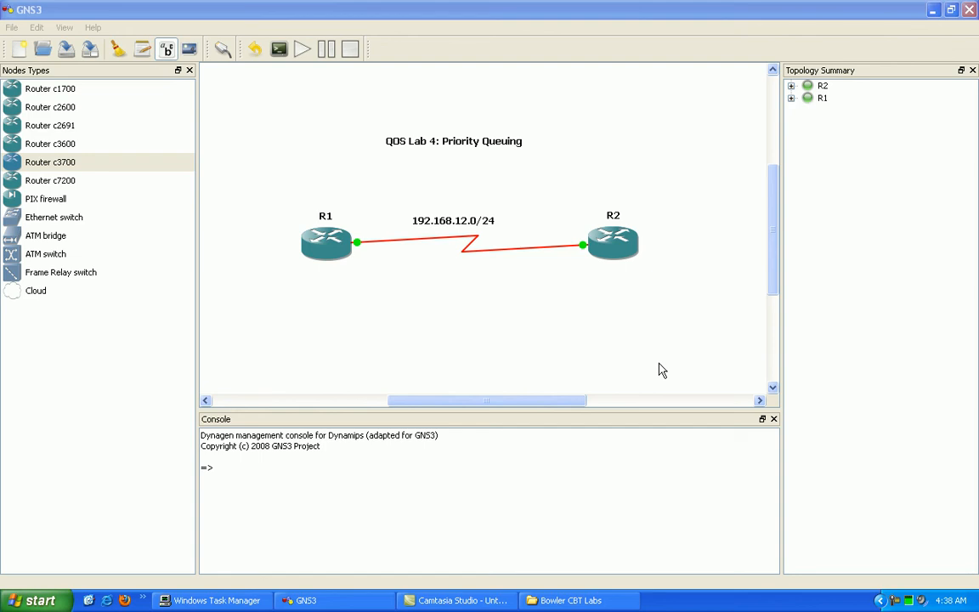
mouse_move(592, 309)
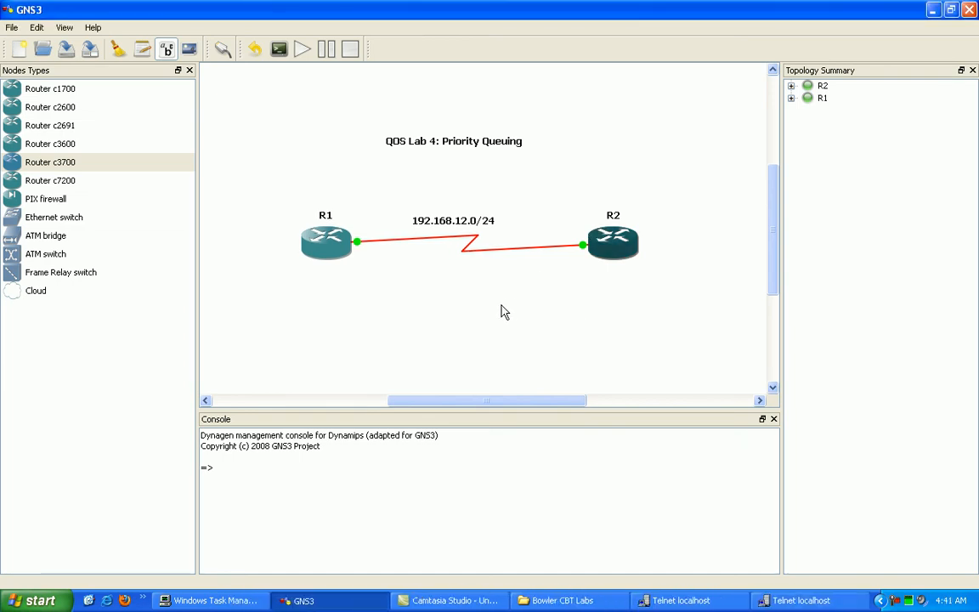
mouse_move(500, 318)
text(lo0:)
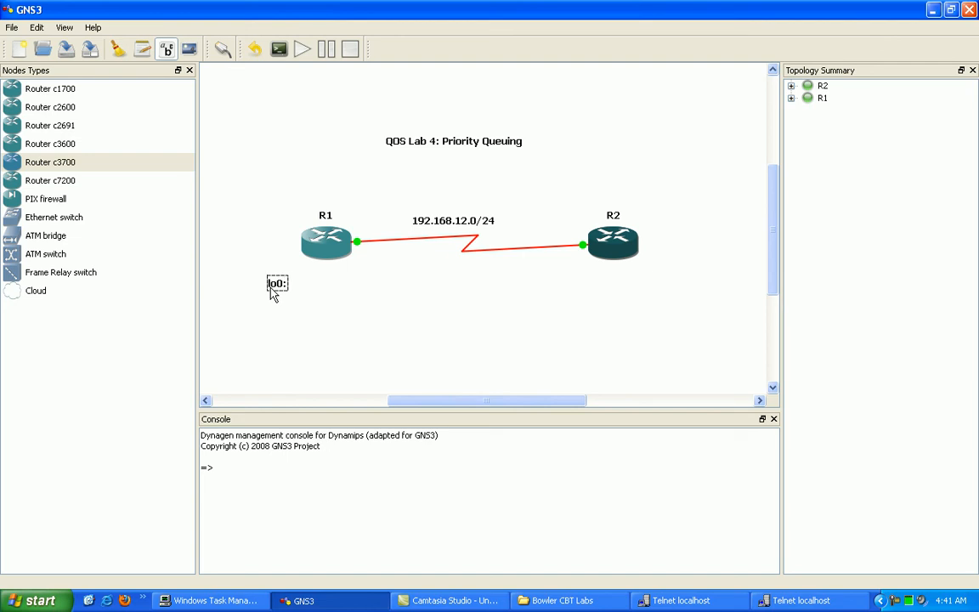
Add notes "lo0: 1.1.1.0/24" below R1 and "lo0: 2.2.2.0/24" below R2.
text(1.1.1.0)
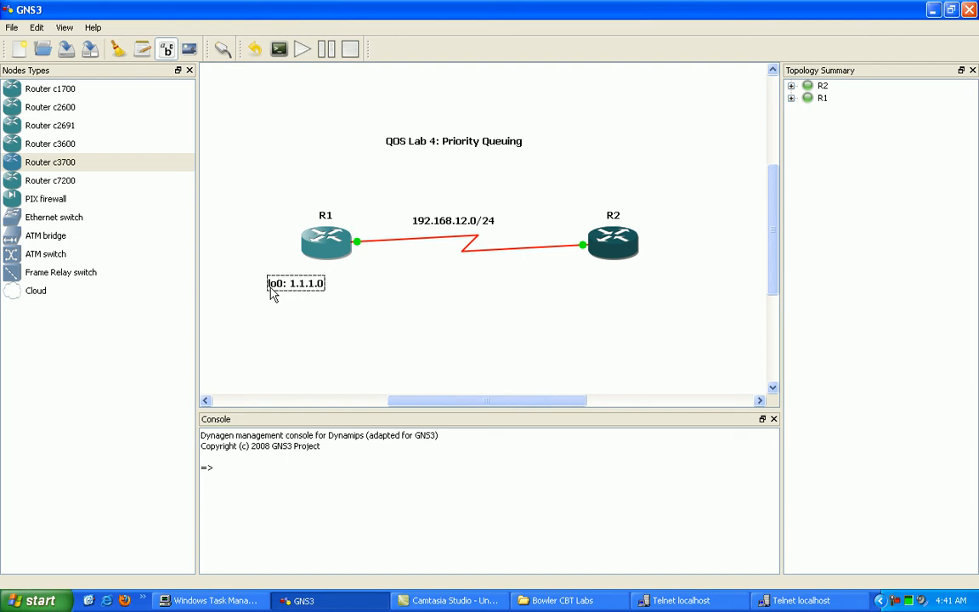
text(/24)
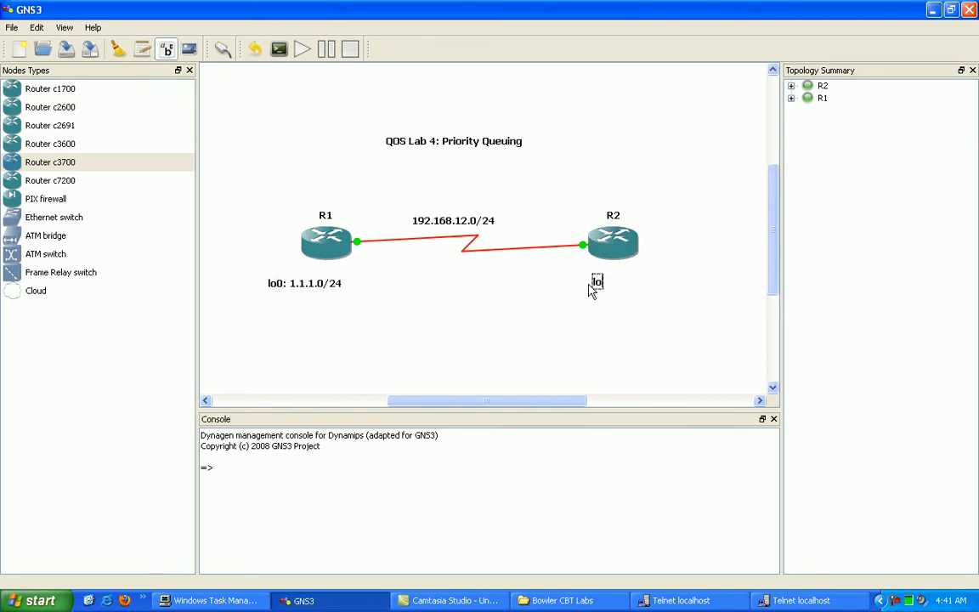
text(lo0: 2.2.2)
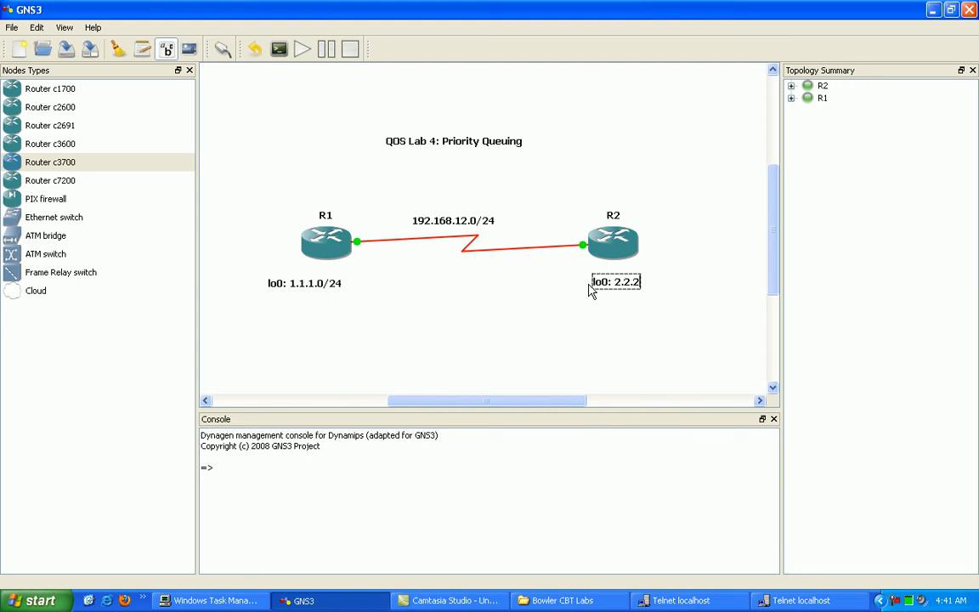
text(.0/25)
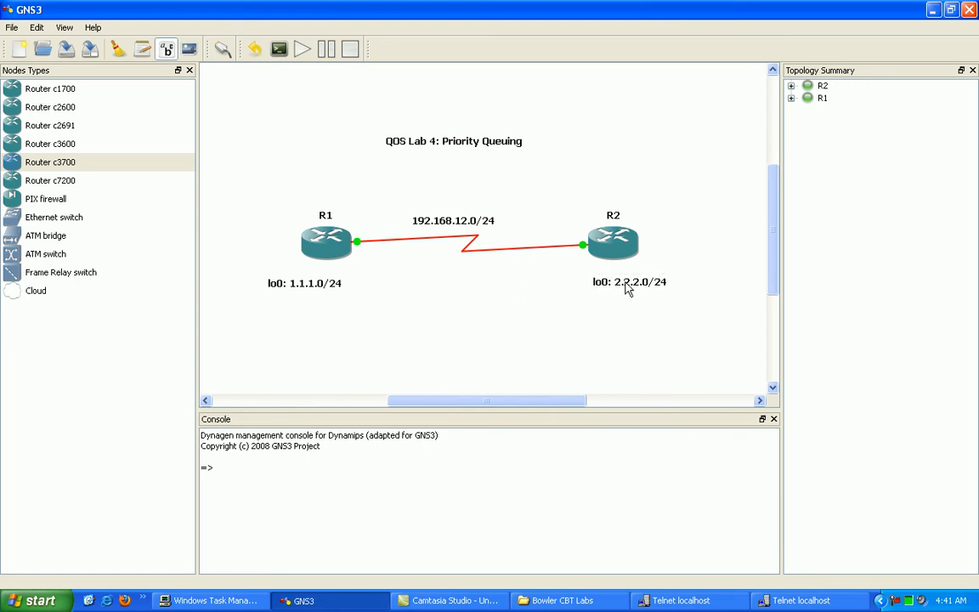
click(303, 283)
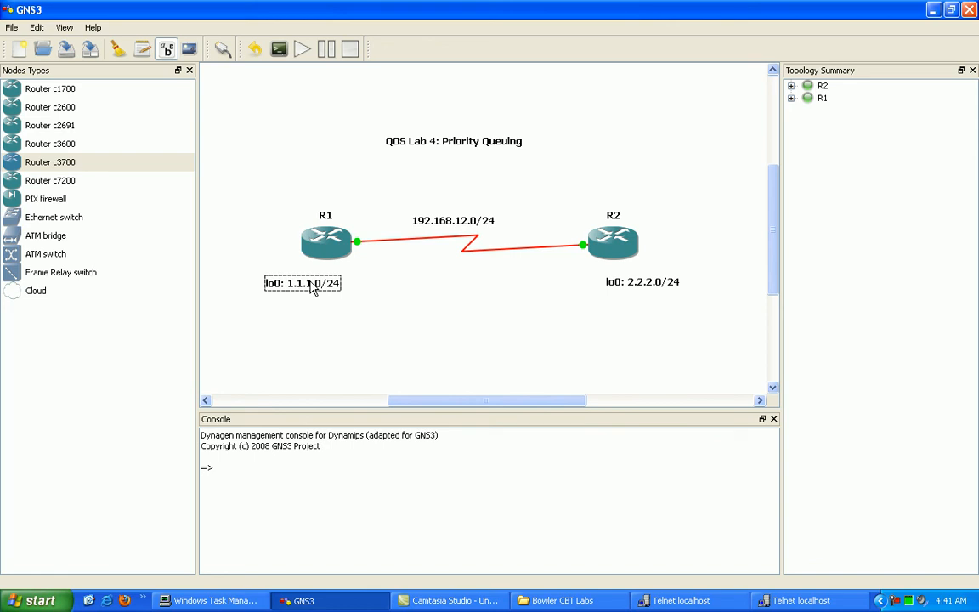
click(646, 283)
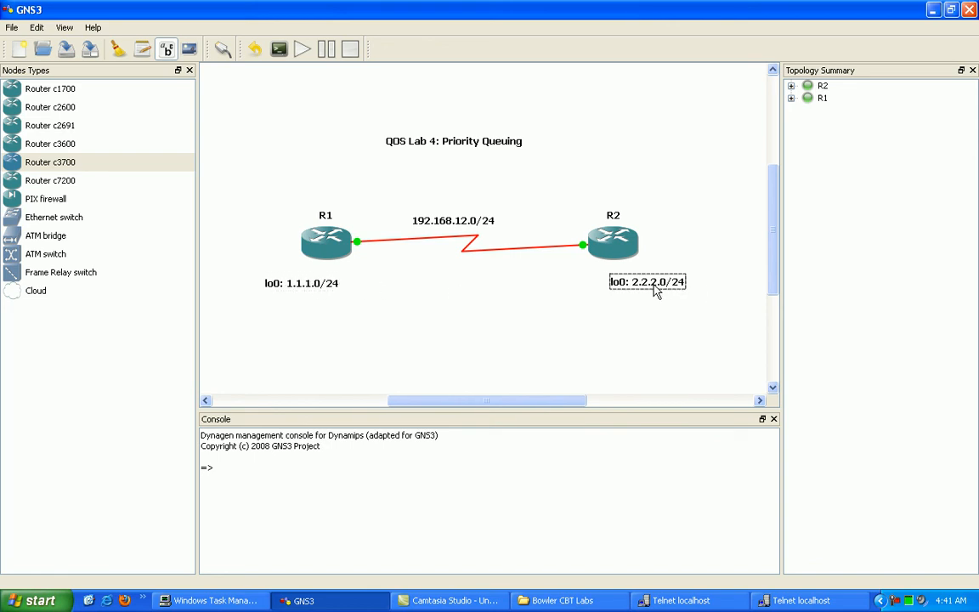
mouse_move(383, 263)
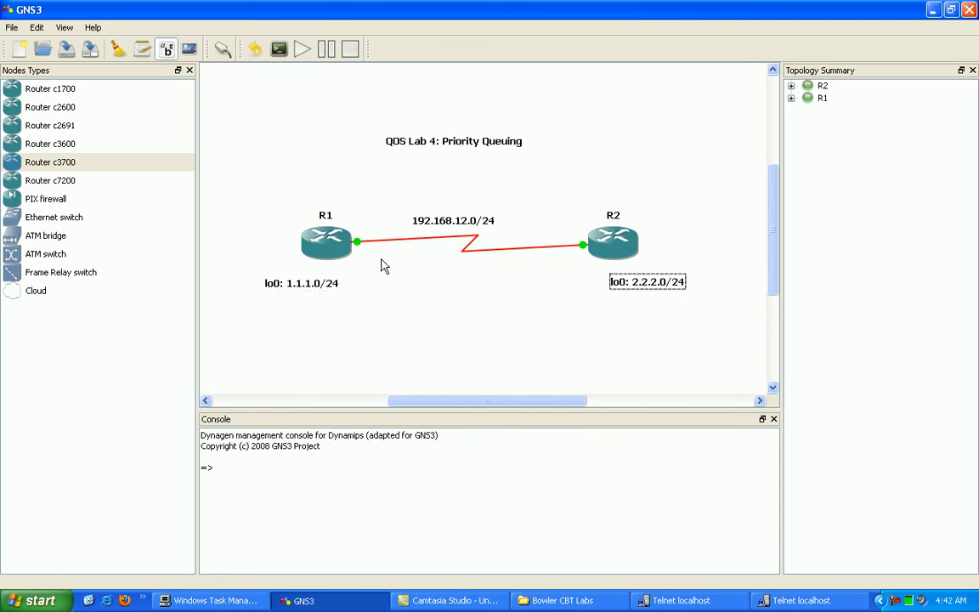
mouse_move(425, 190)
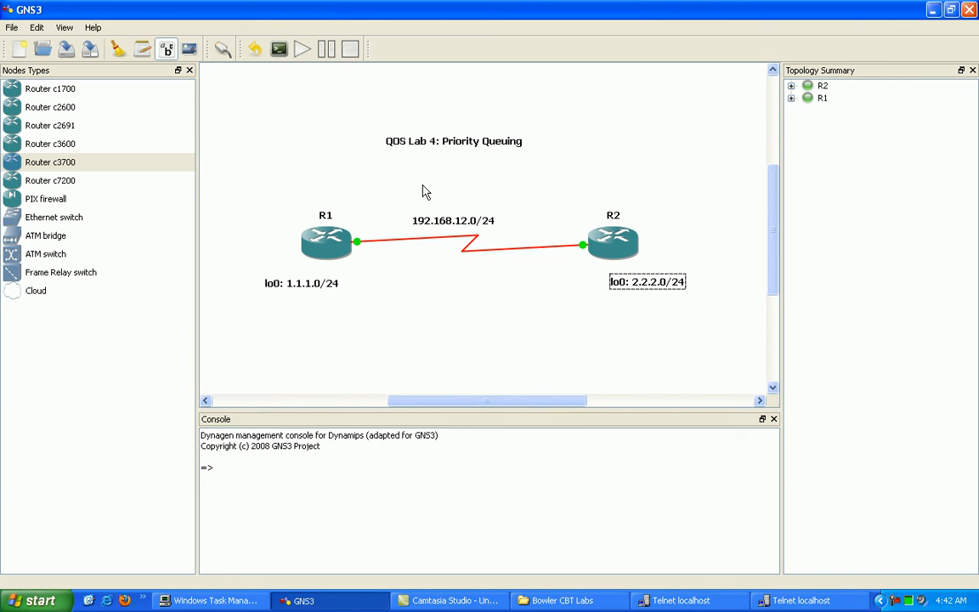
mouse_move(405, 304)
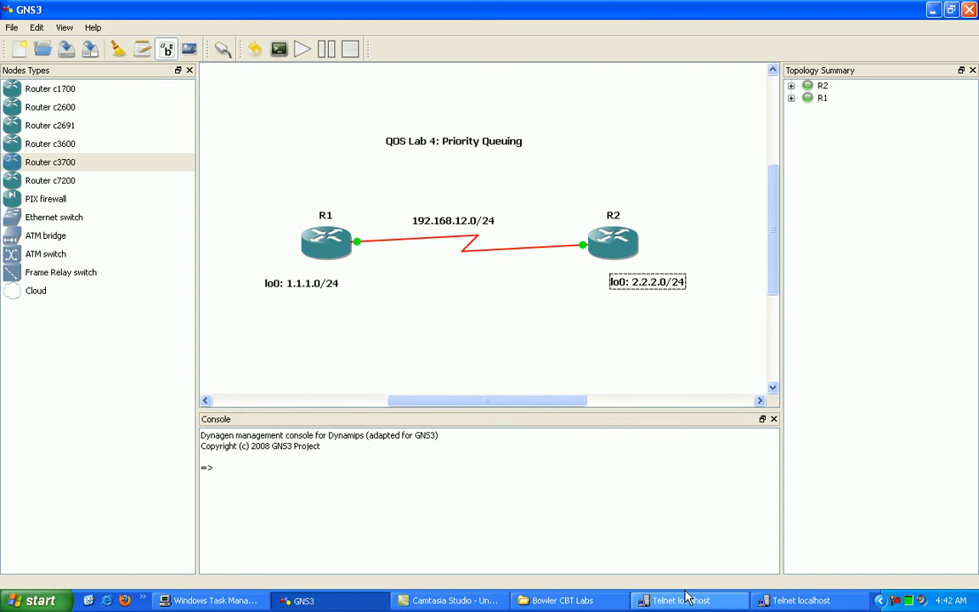
mouse_move(704, 598)
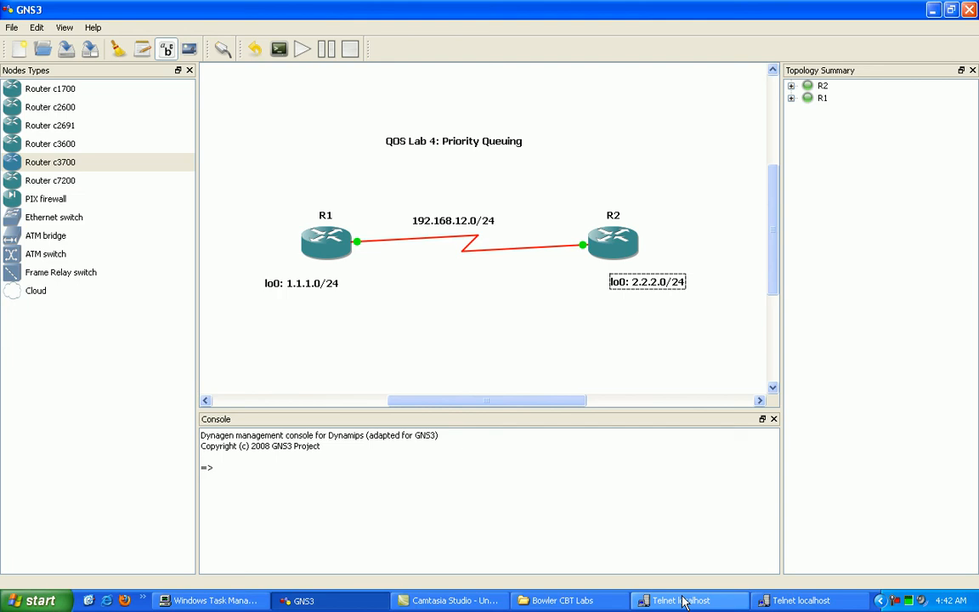
mouse_move(677, 596)
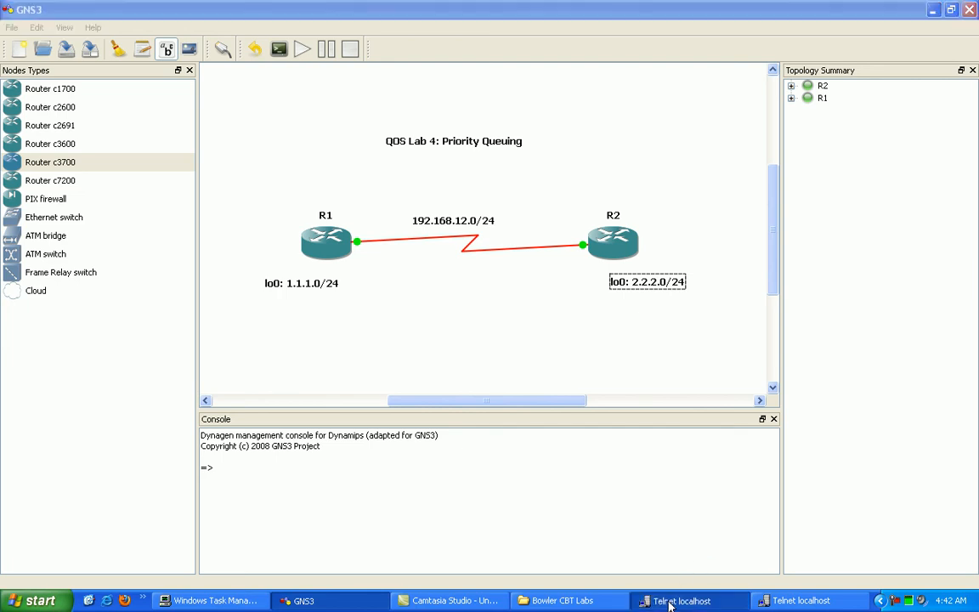
On R1's console, create the extended access list R1>R2 with ip access-list extended.
click(680, 600)
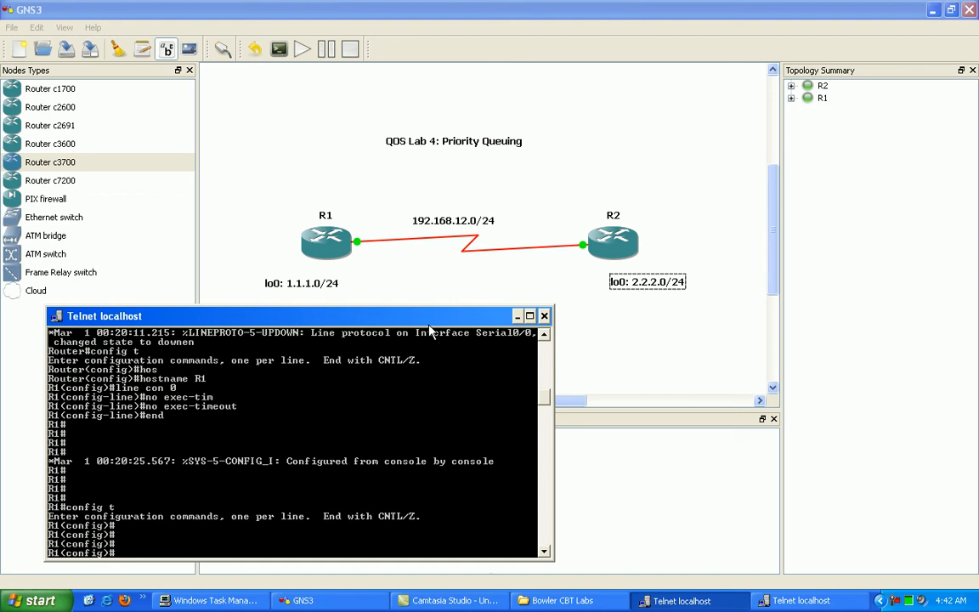
text(i)
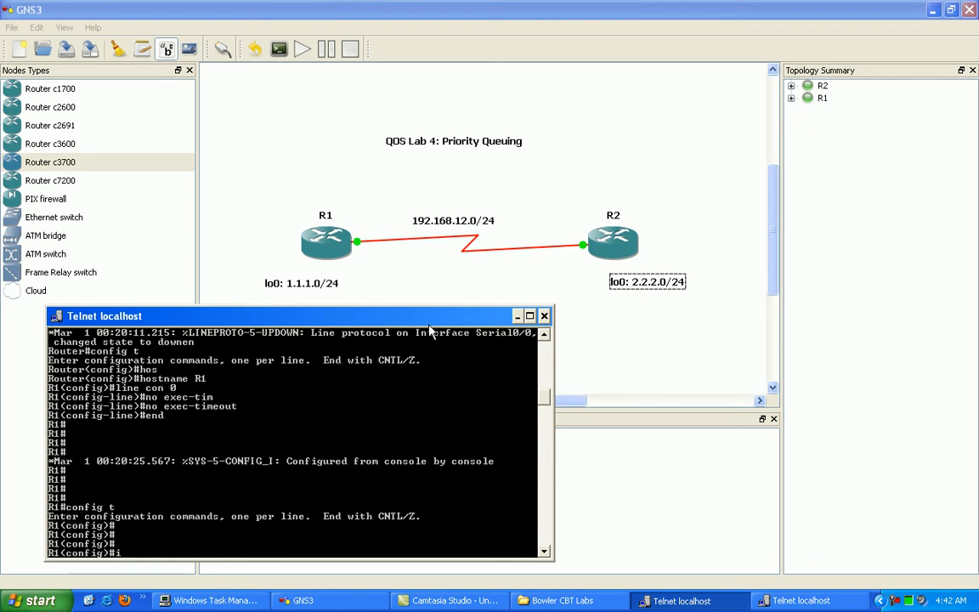
text(p access-list extended R)
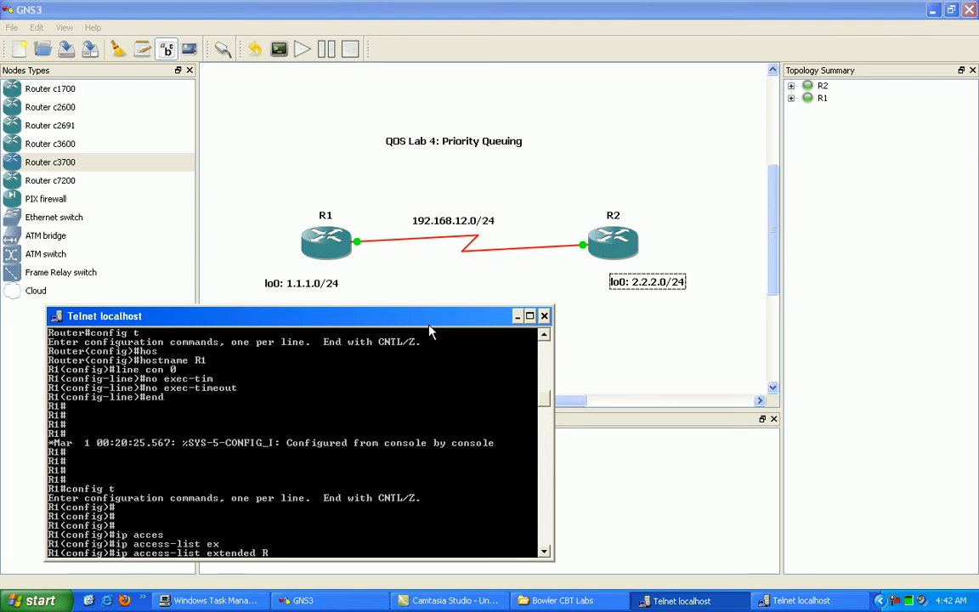
text(1)
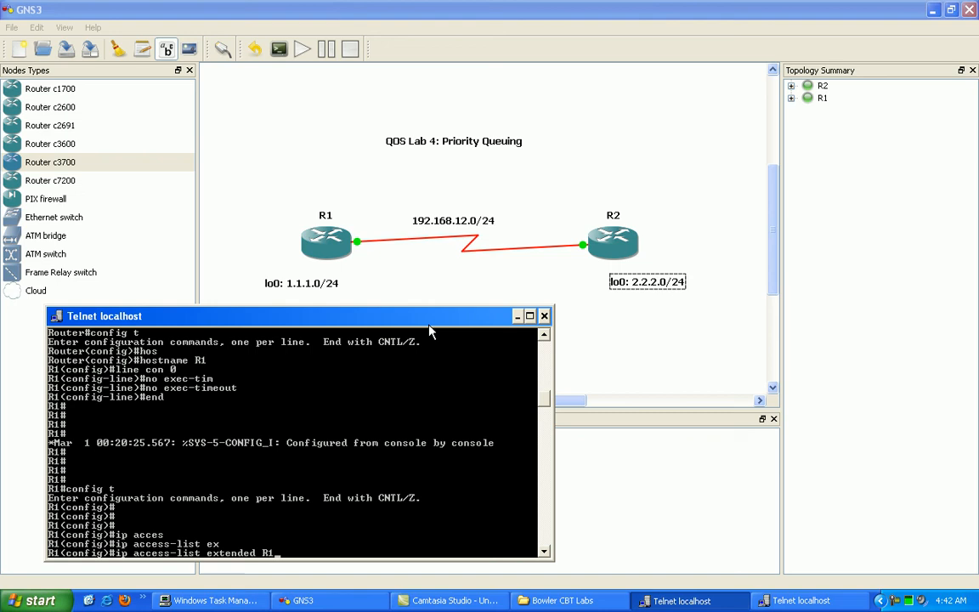
text(R)
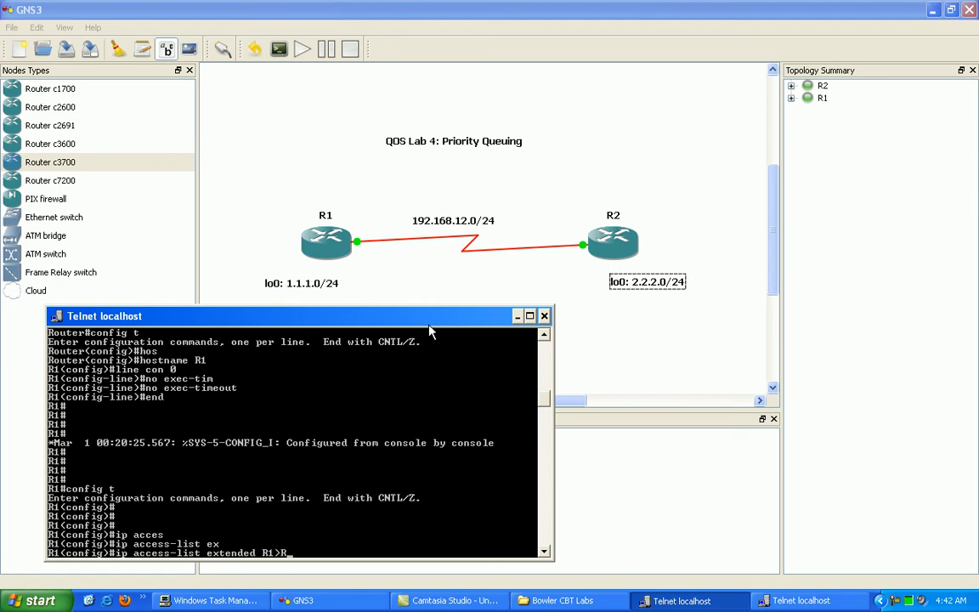
text(2)
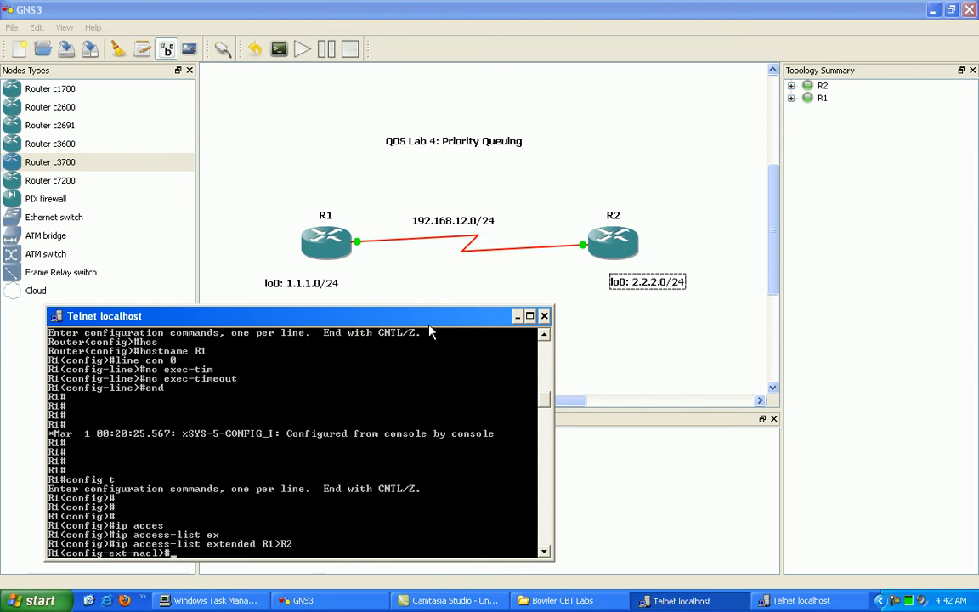
Begin the permit ip rule with source 1.1.1.0 0.0.0.255.
text(permit ip)
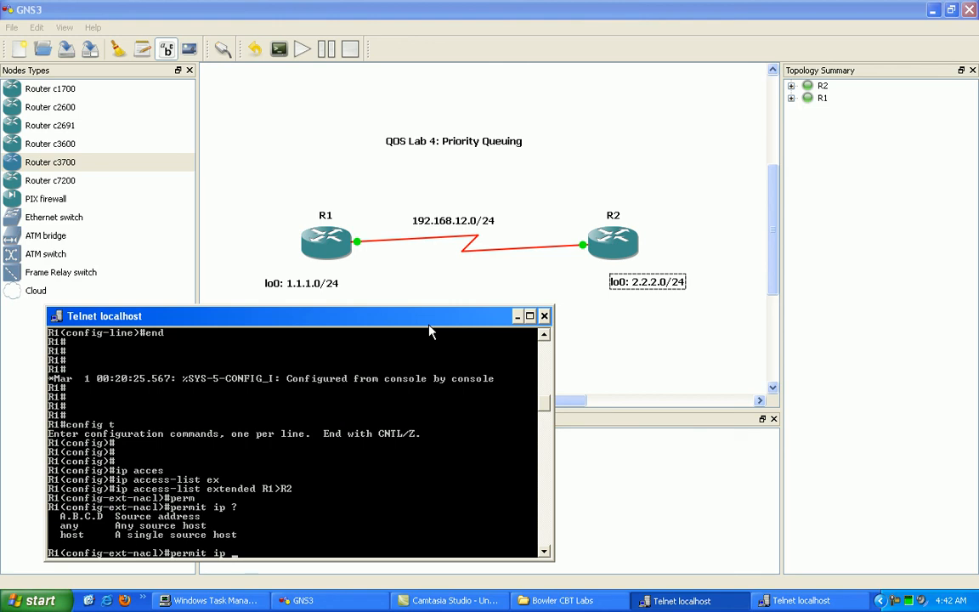
text(1.1)
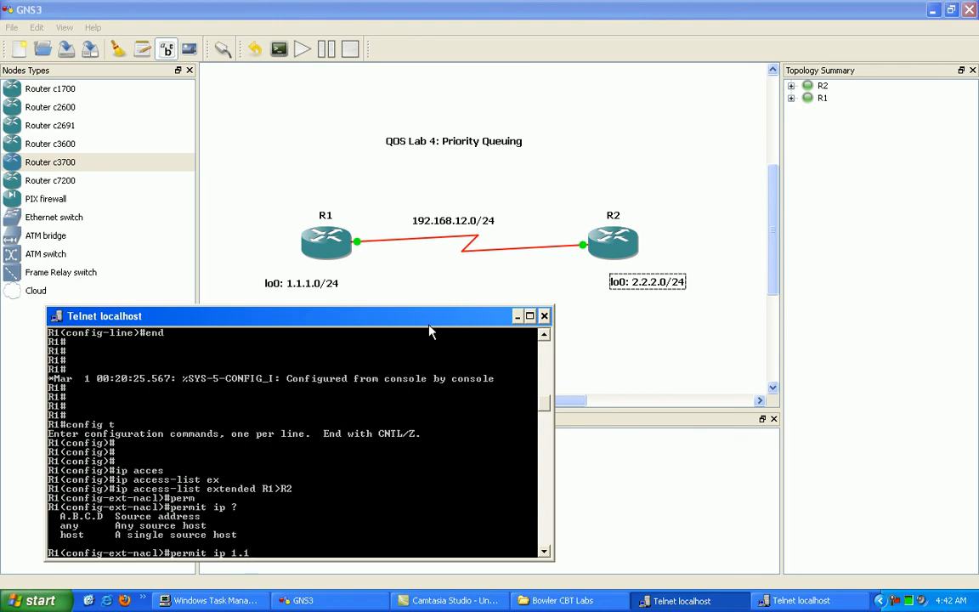
text(.1.0)
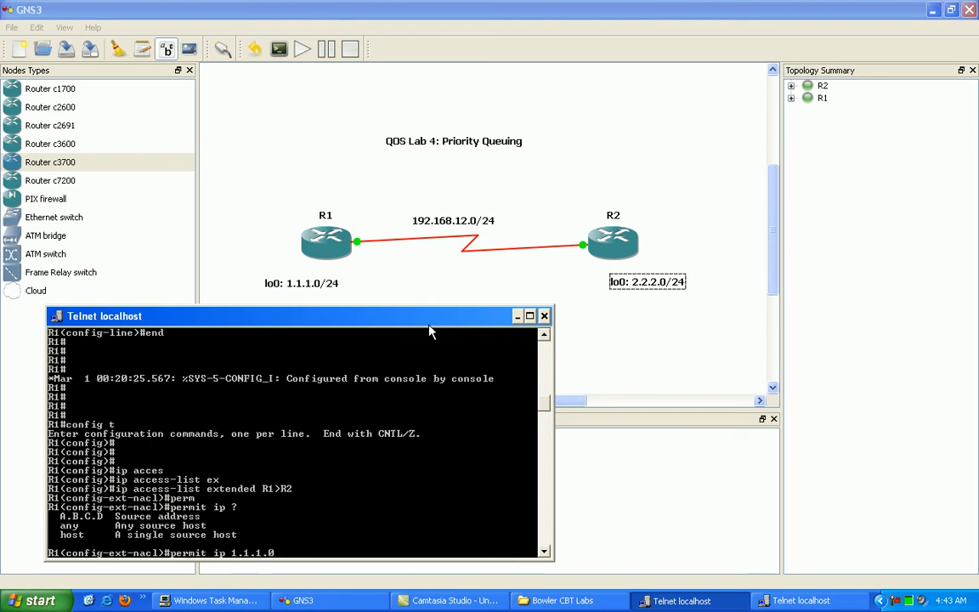
text(0.0.0.255)
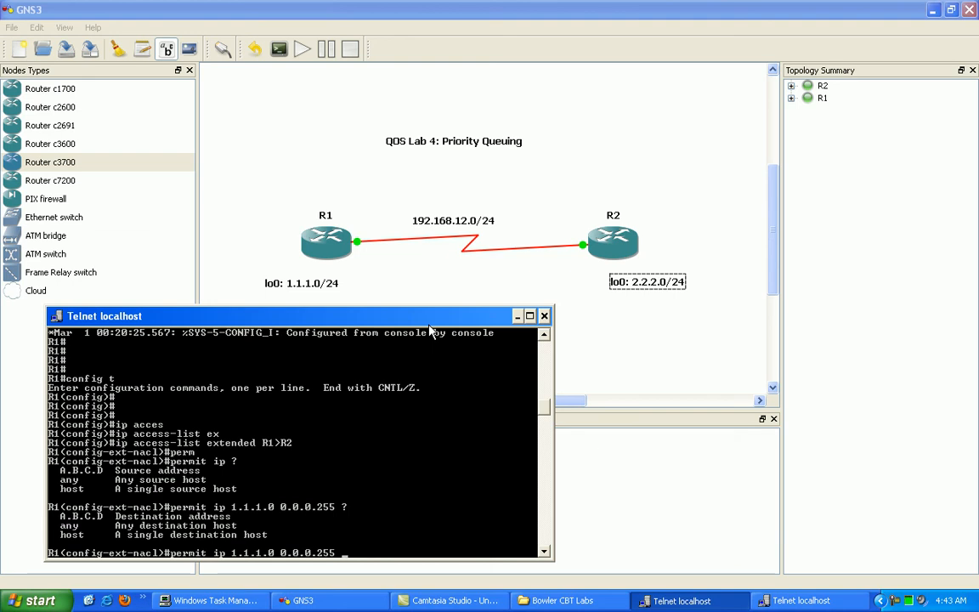
mouse_move(336, 400)
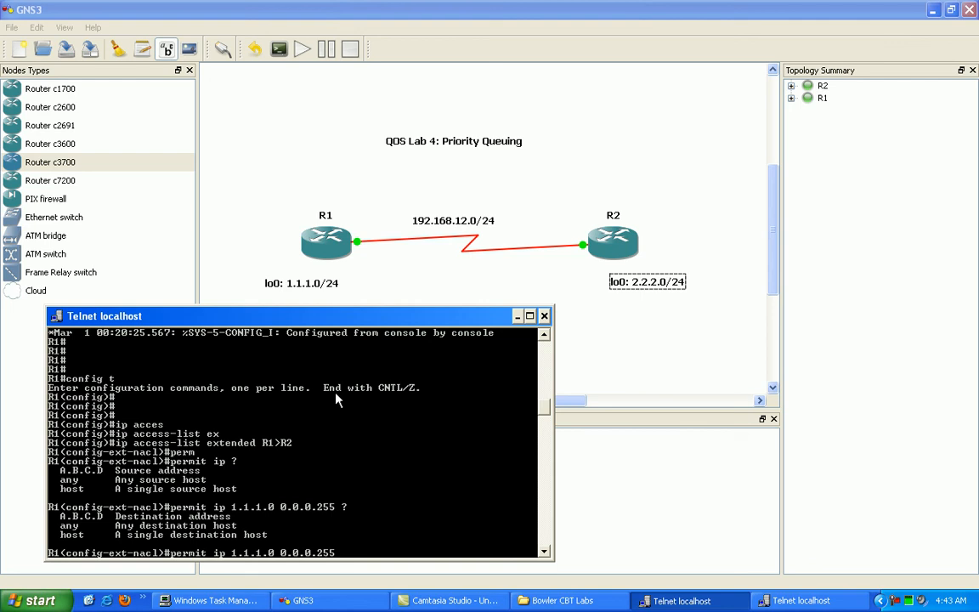